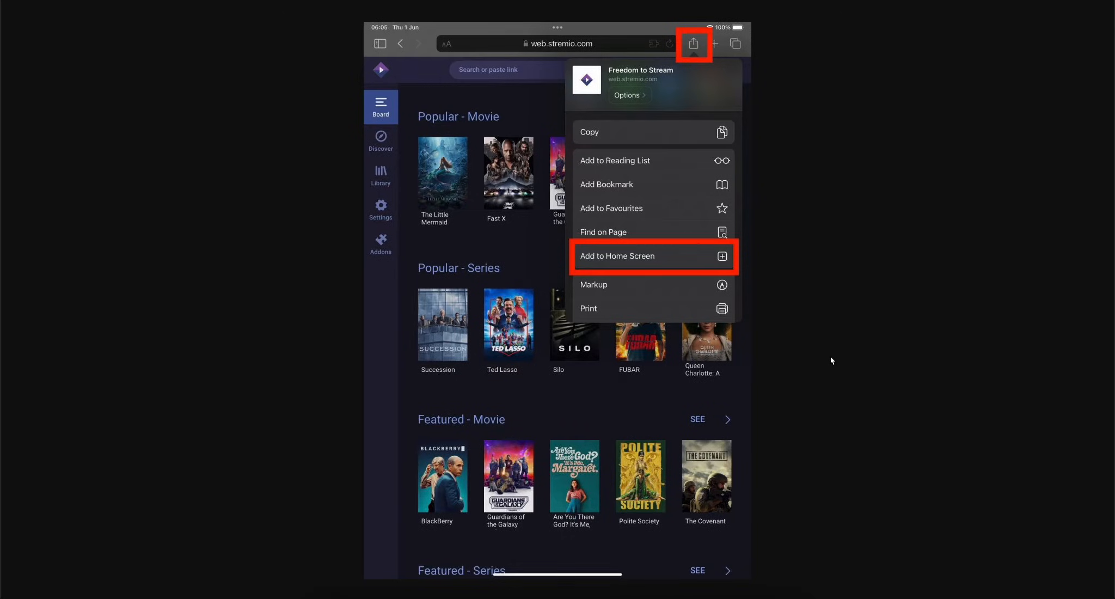
mouse_move(537, 61)
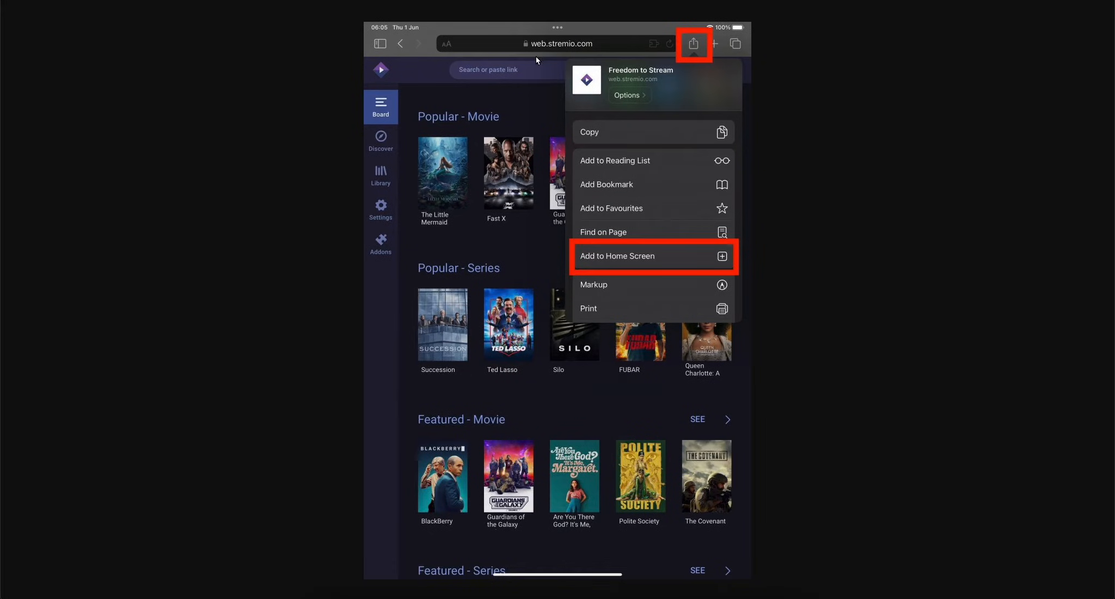
mouse_move(704, 40)
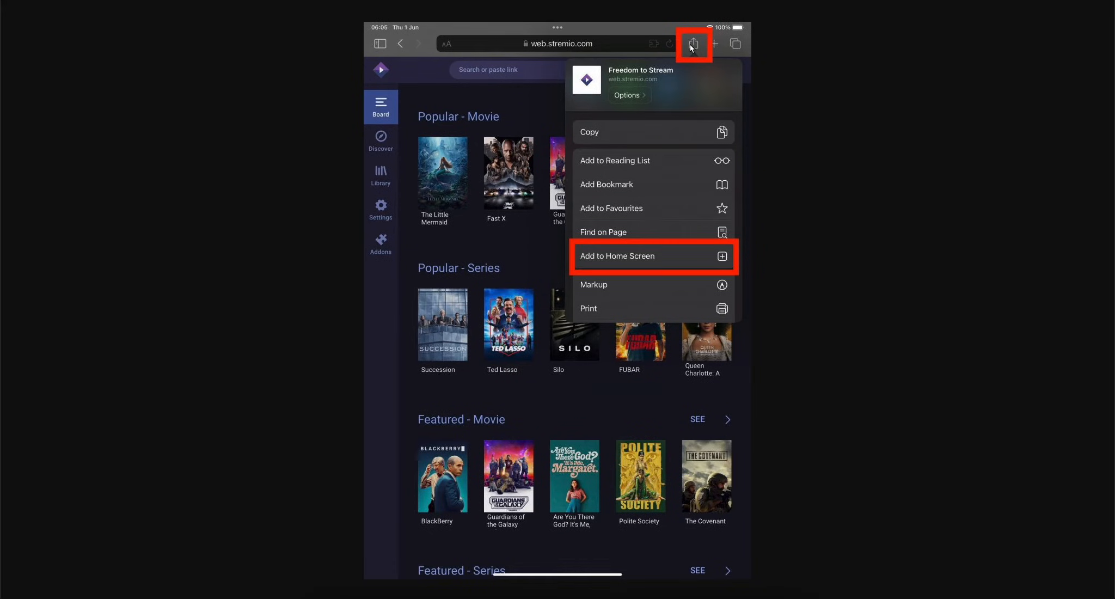
mouse_move(618, 250)
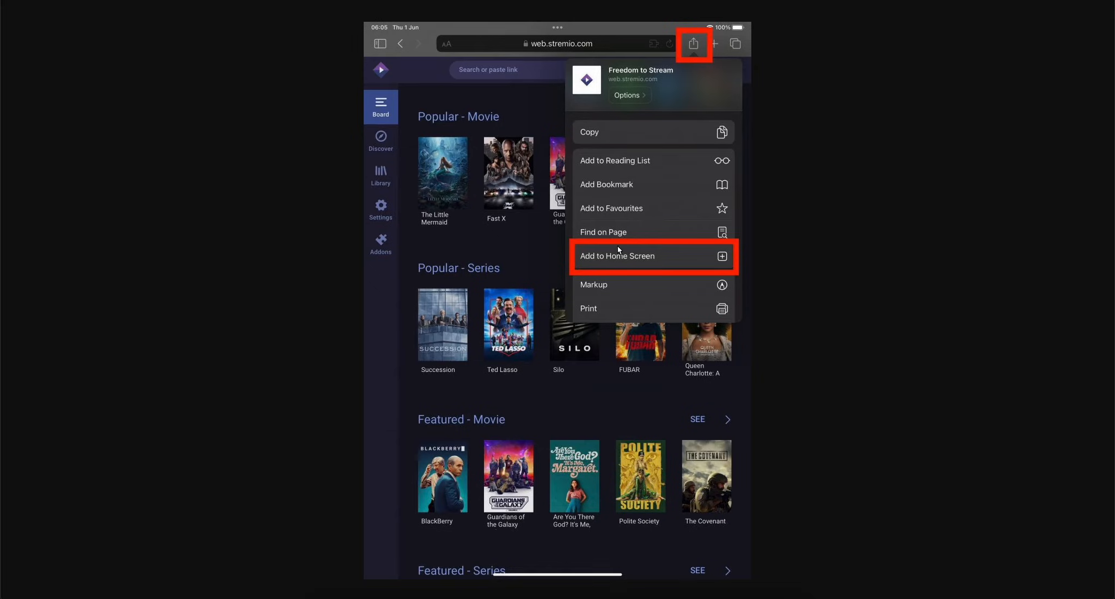
mouse_move(655, 254)
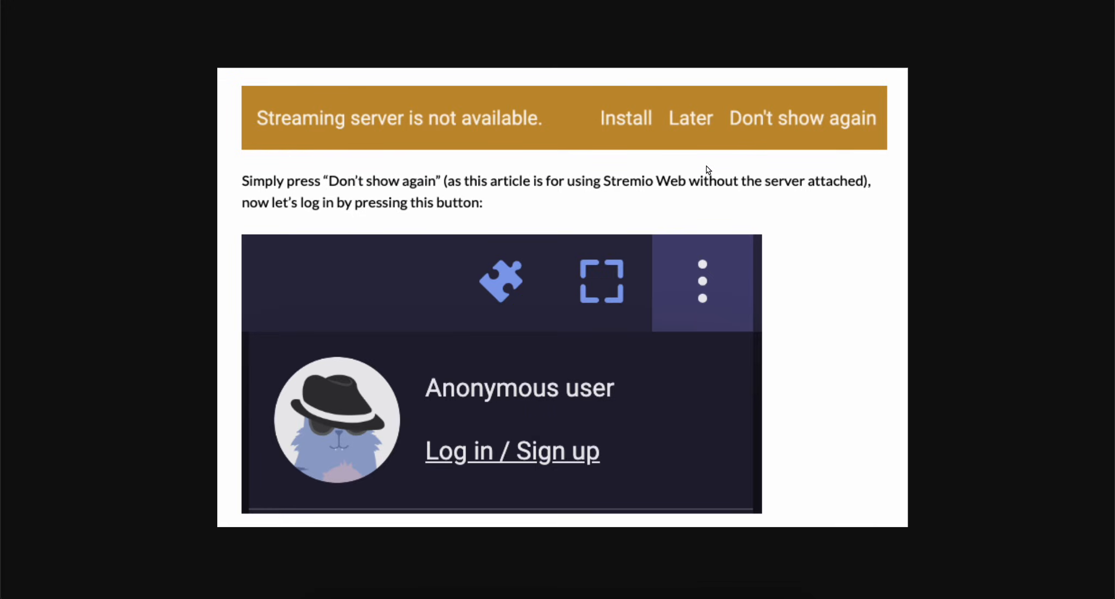
mouse_move(700, 260)
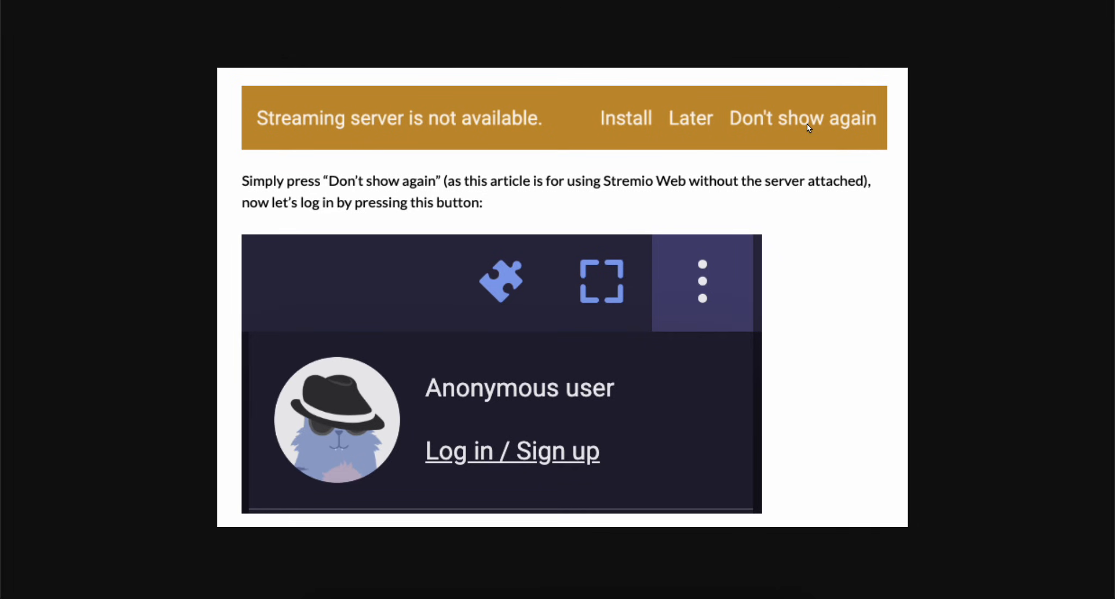
mouse_move(795, 140)
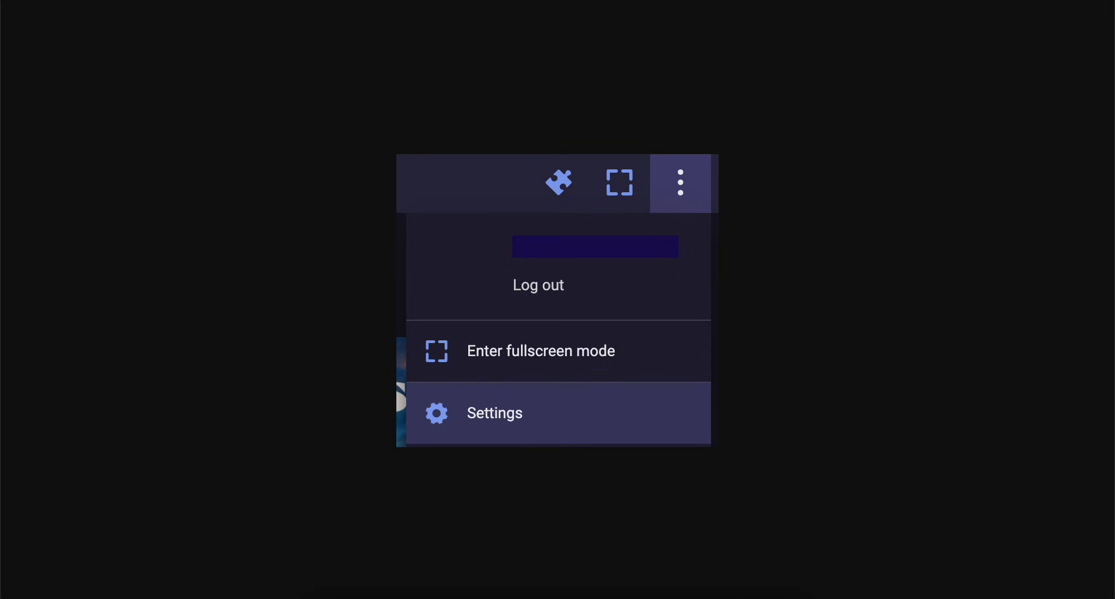
Show the Player settings with Play in external player set to Disabled.
left_click(494, 413)
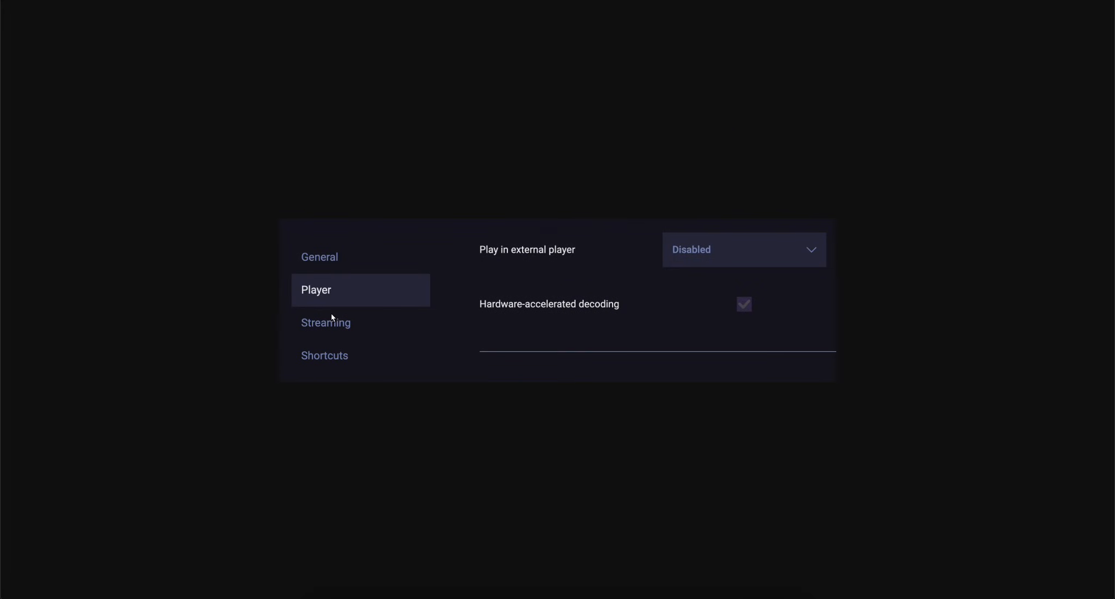
mouse_move(495, 251)
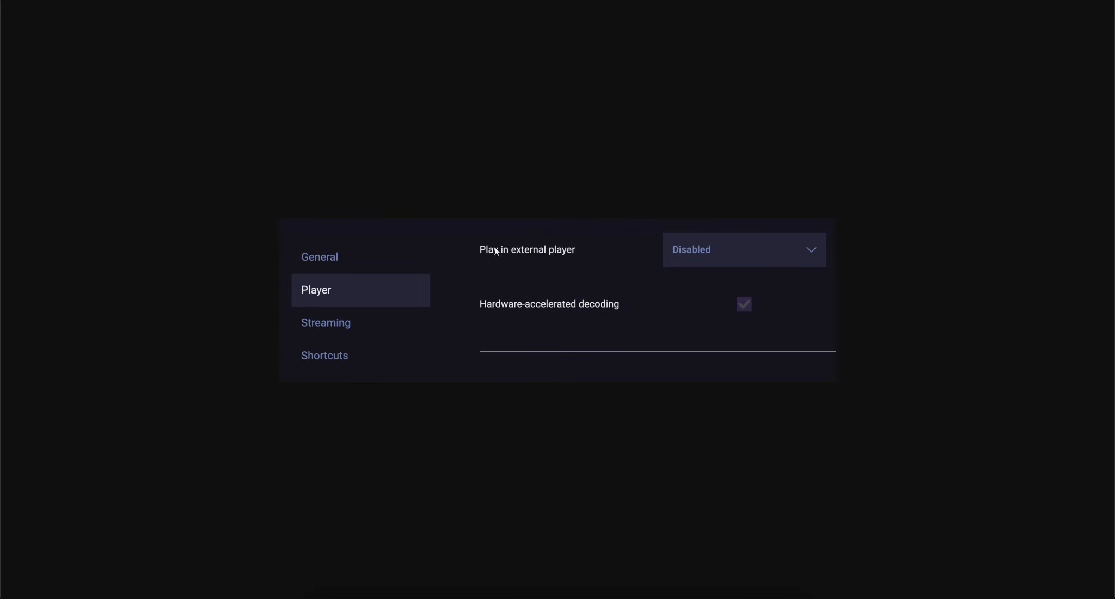
mouse_move(504, 267)
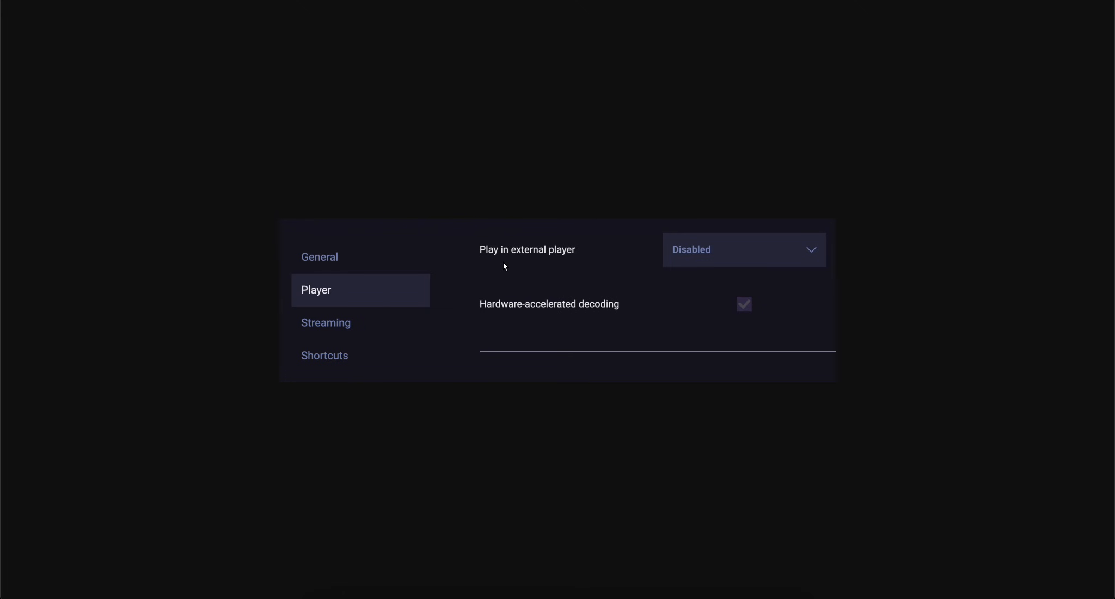